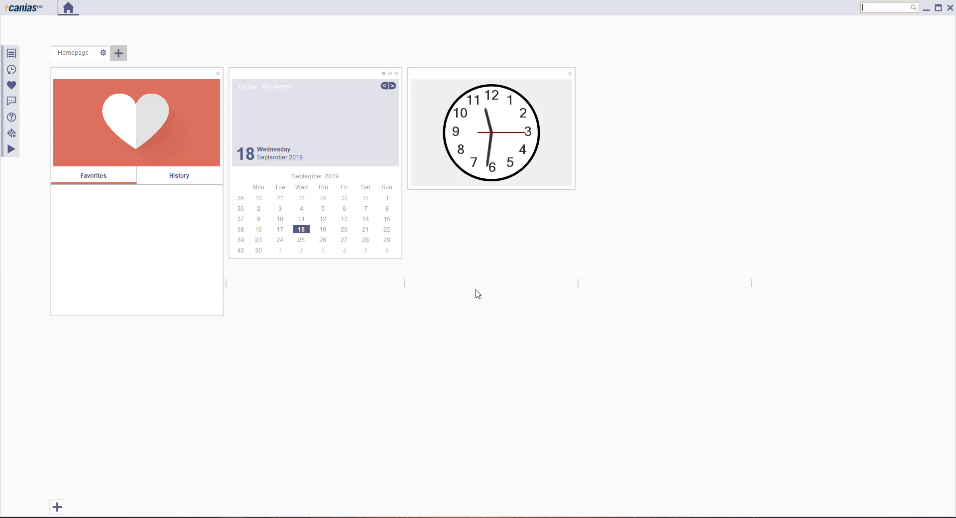
Step: Search for BAST18 and launch the Variant Management transaction
text(BAS)
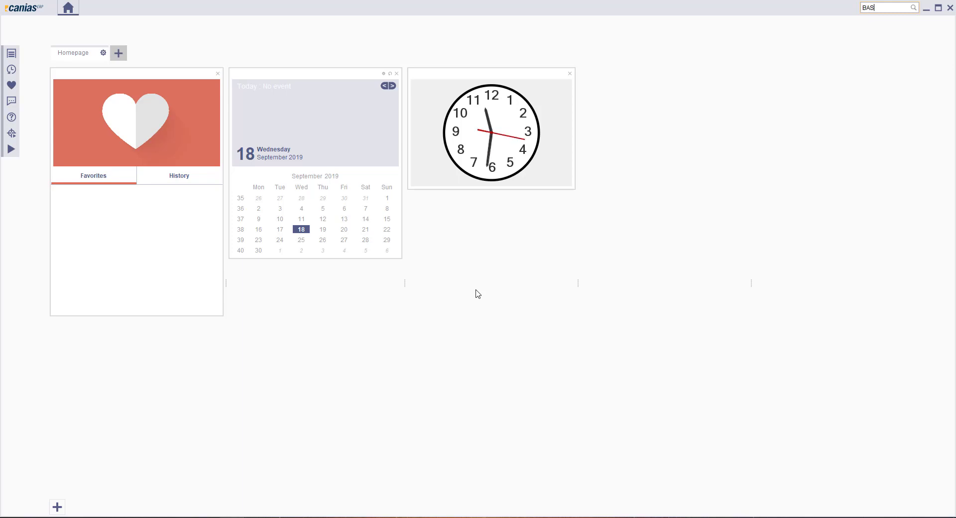
text(T18)
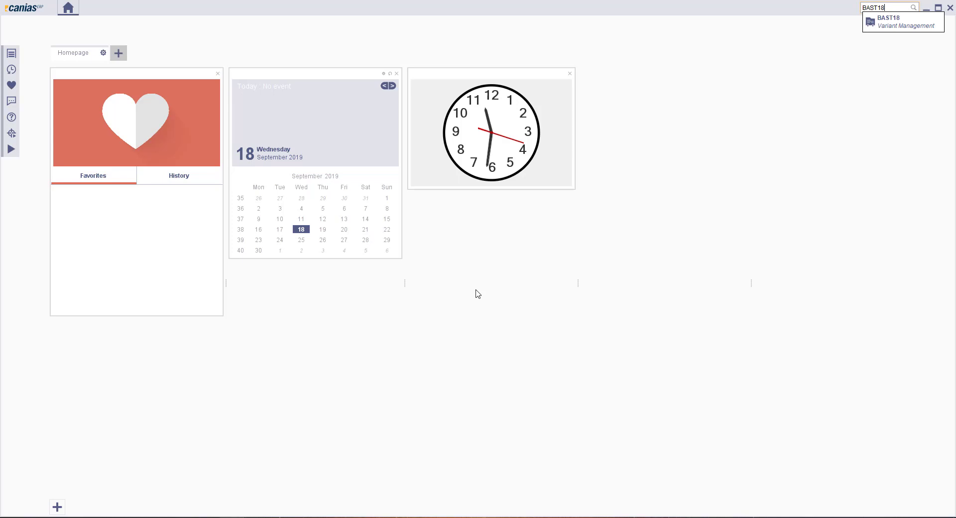
click(903, 20)
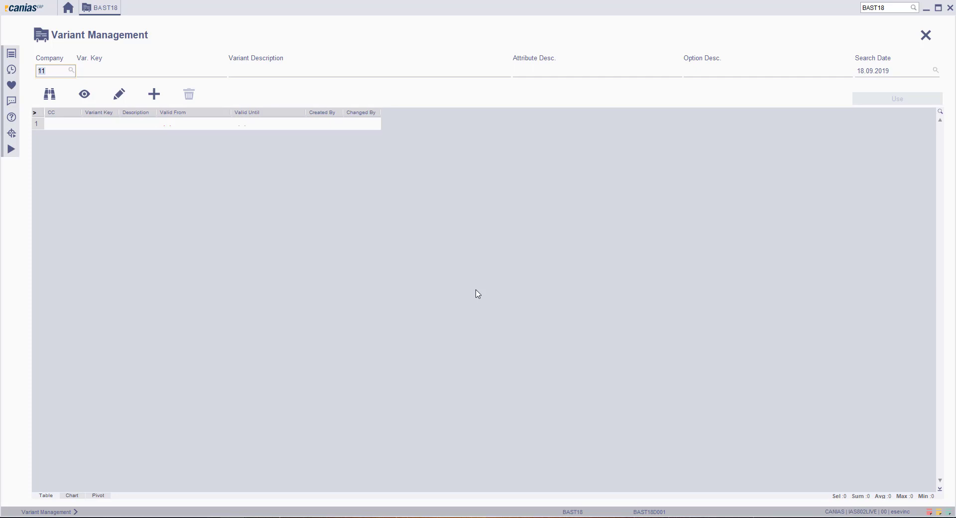
mouse_move(359, 226)
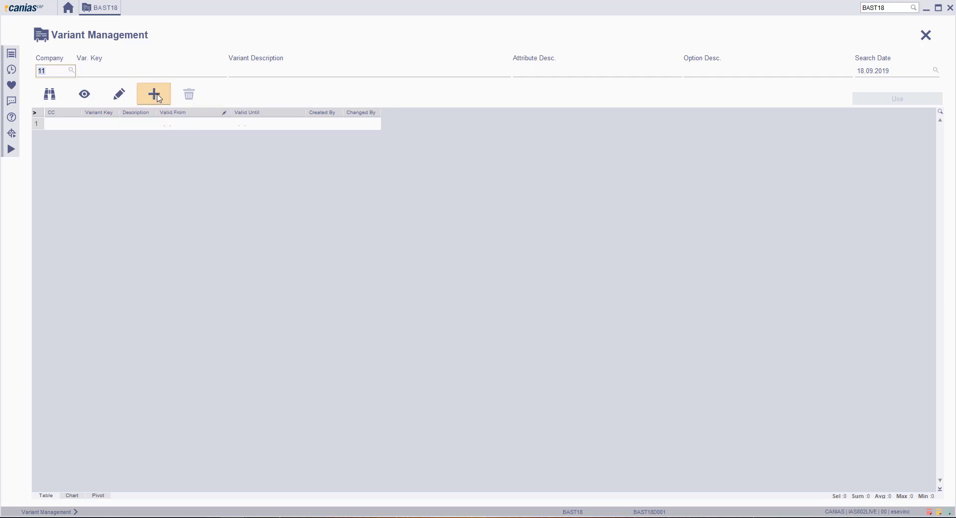
Step: Start a new variant key, prefilled with company 11 and valid-until 18.09.2019
click(154, 94)
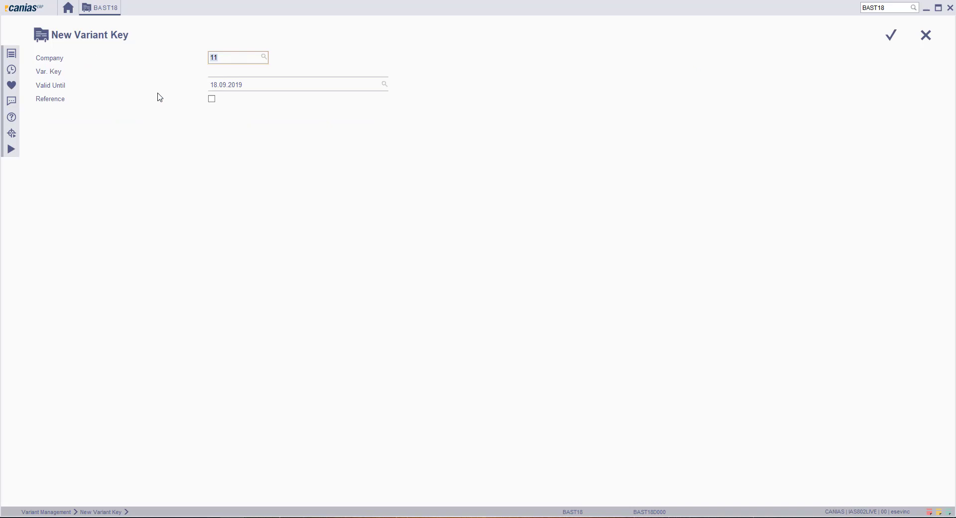
mouse_move(126, 66)
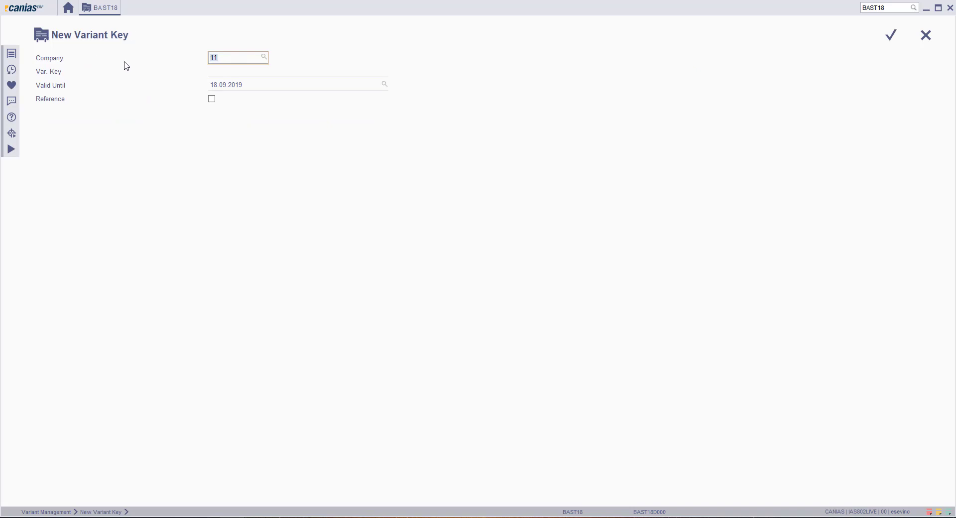
Step: Enter variant key 005 and confirm it to reach its Variant Detail screen
click(298, 71)
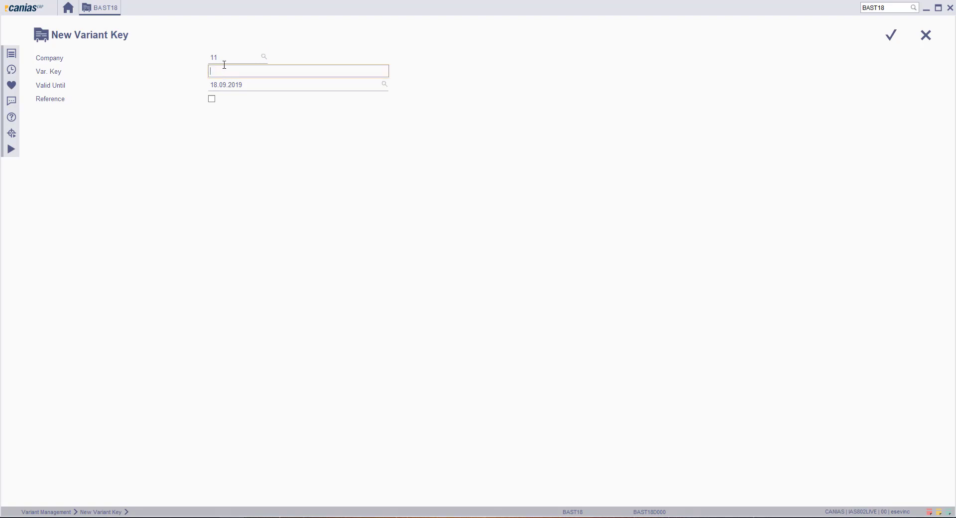
text(005)
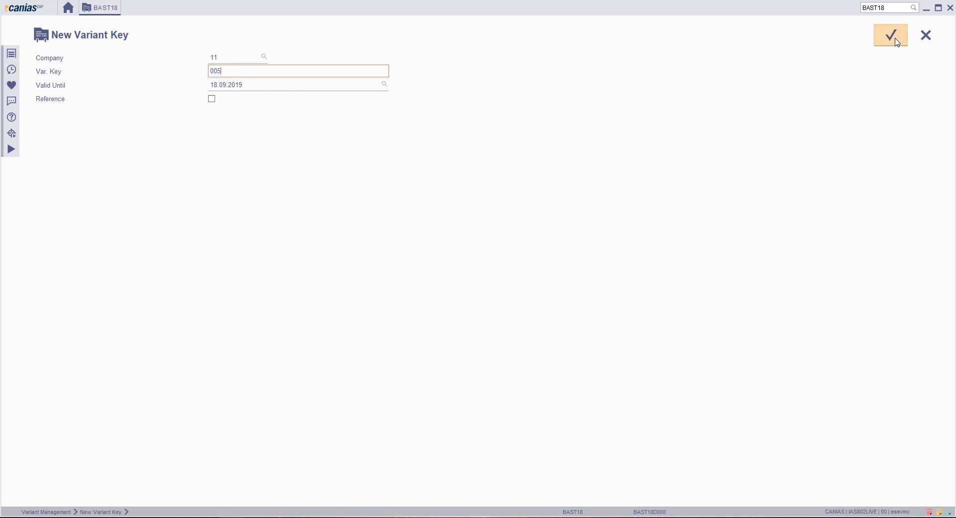
click(890, 35)
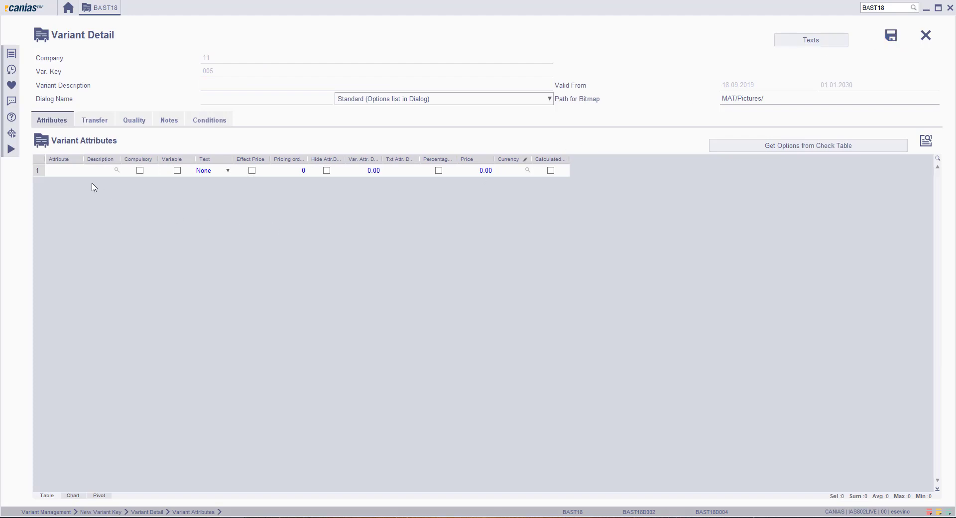
Step: Add attribute 01 Color with its five colour options Red through Black, then start a second row
text(01)
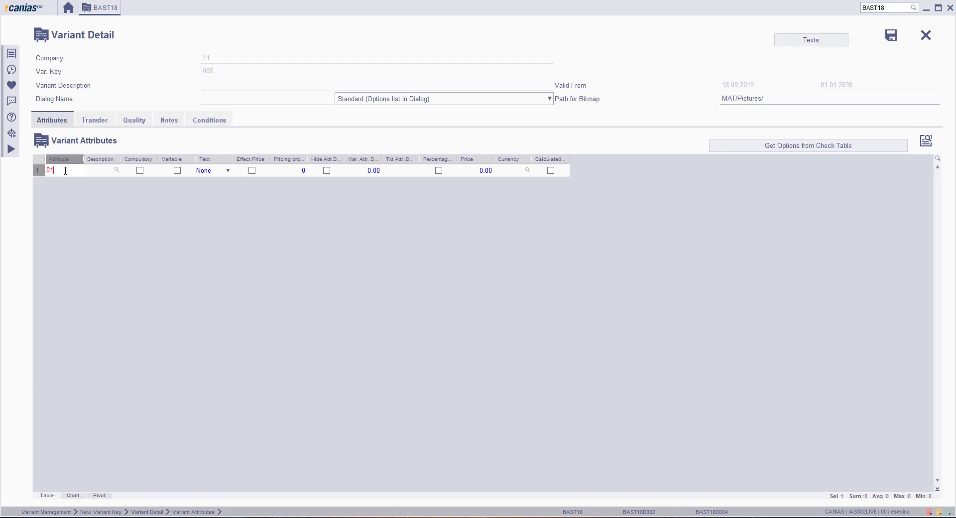
mouse_move(105, 175)
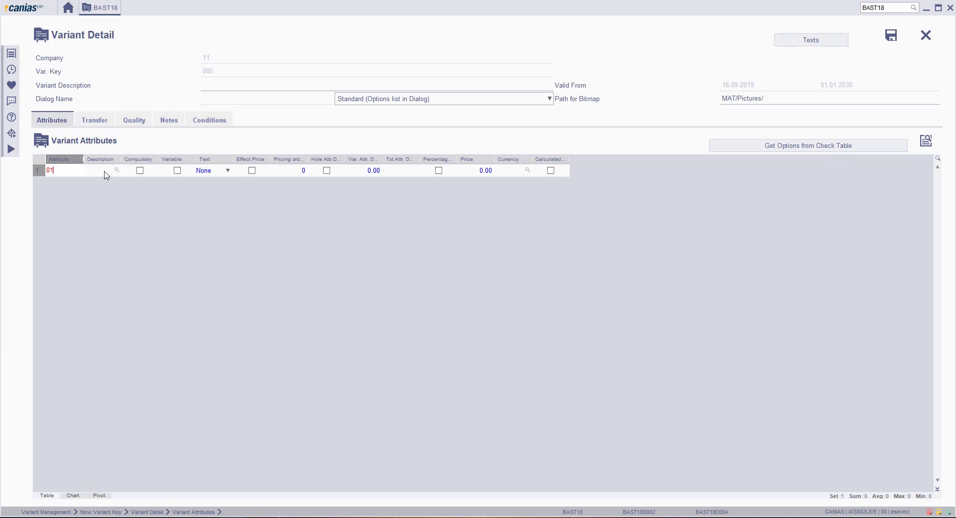
click(100, 170)
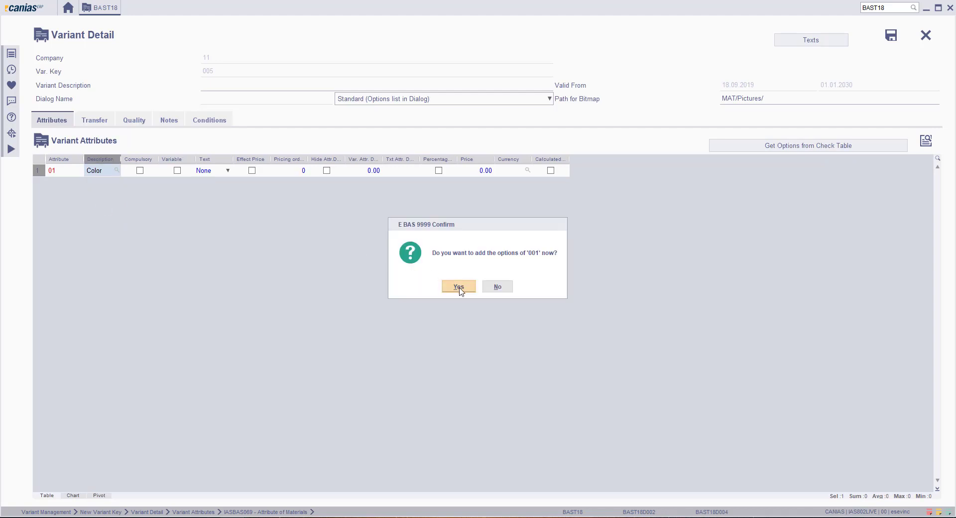
click(458, 287)
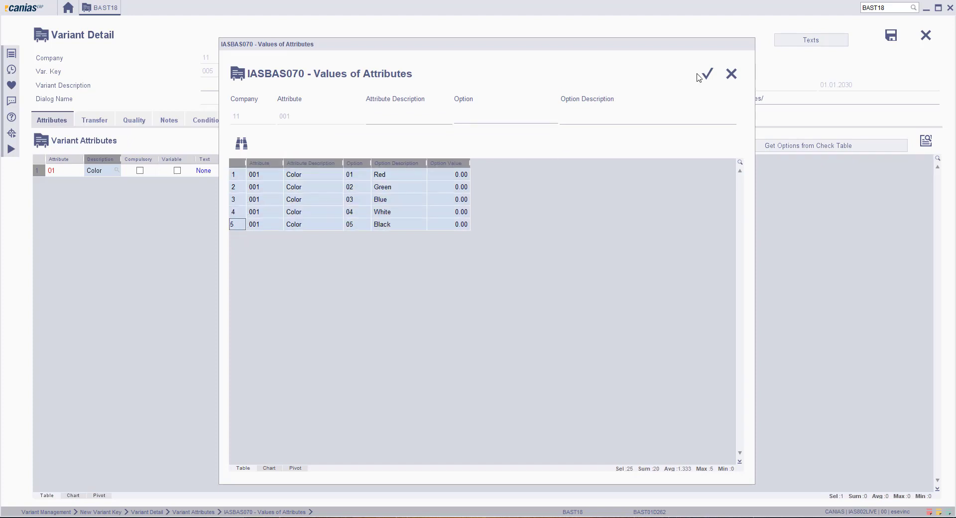
click(705, 74)
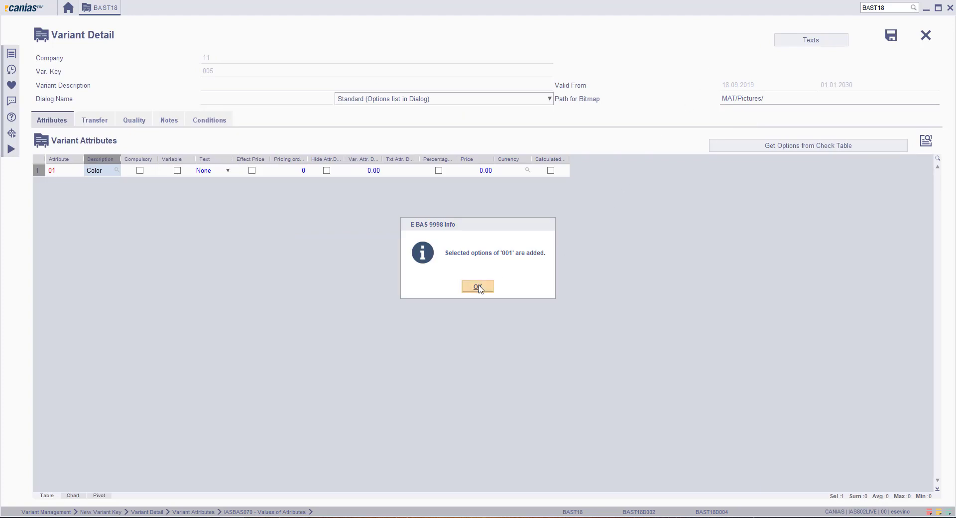
click(477, 287)
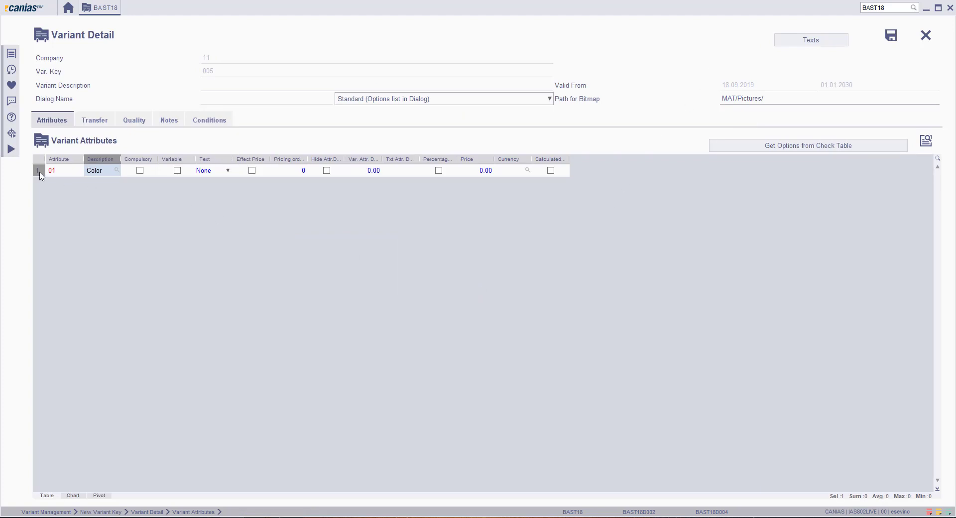
click(38, 170)
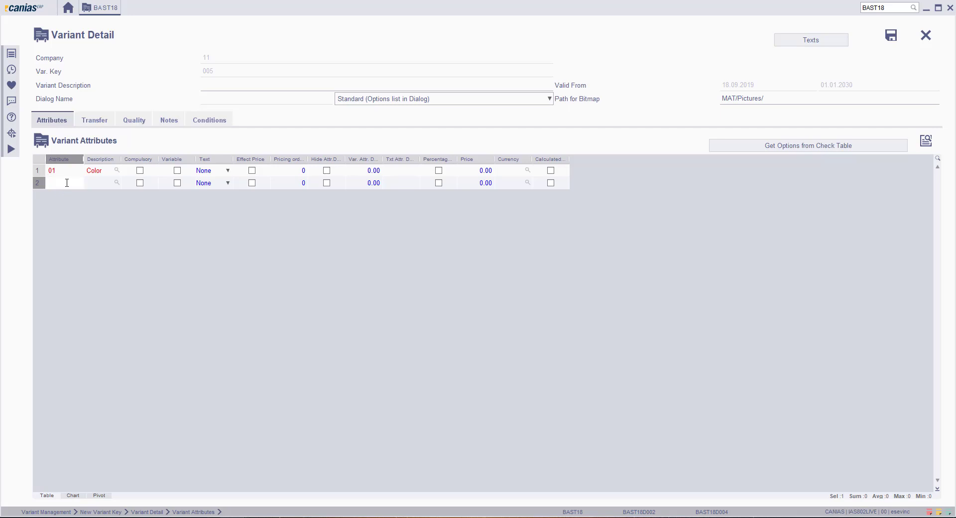
Step: Add attribute 02 Weight in the second row and tick its Variable checkbox
text(02)
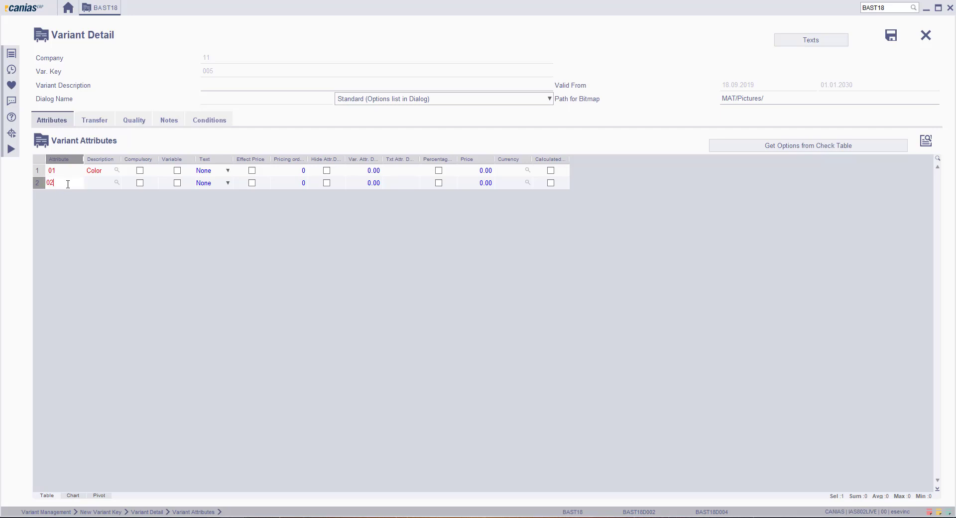
click(116, 182)
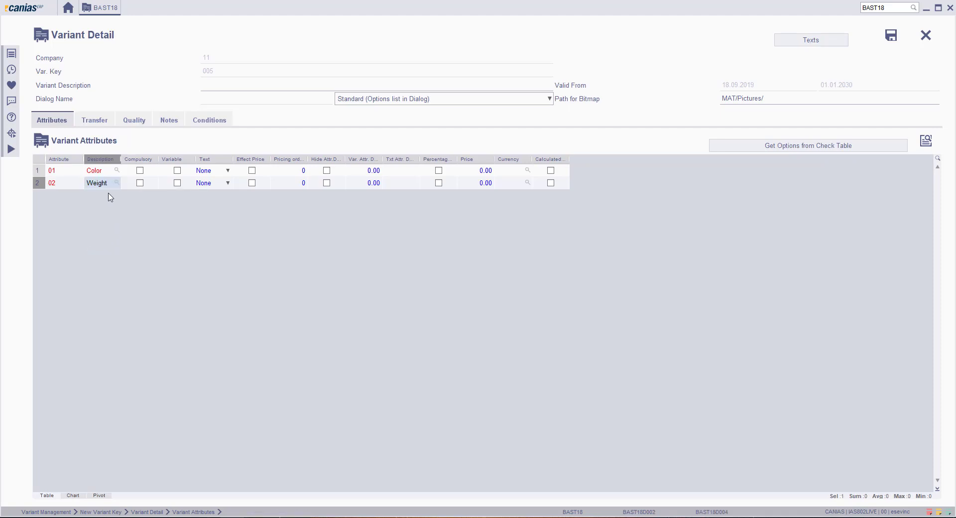
mouse_move(141, 199)
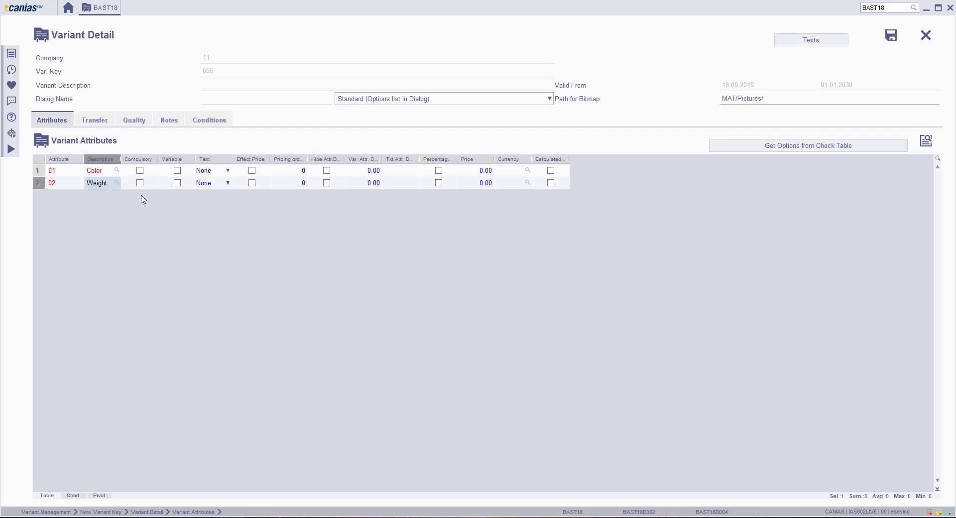
click(177, 182)
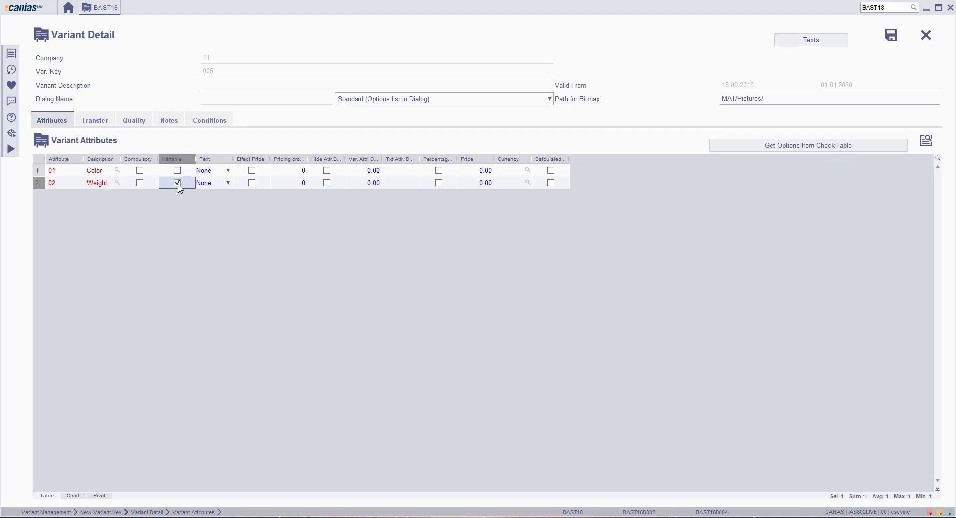
click(177, 183)
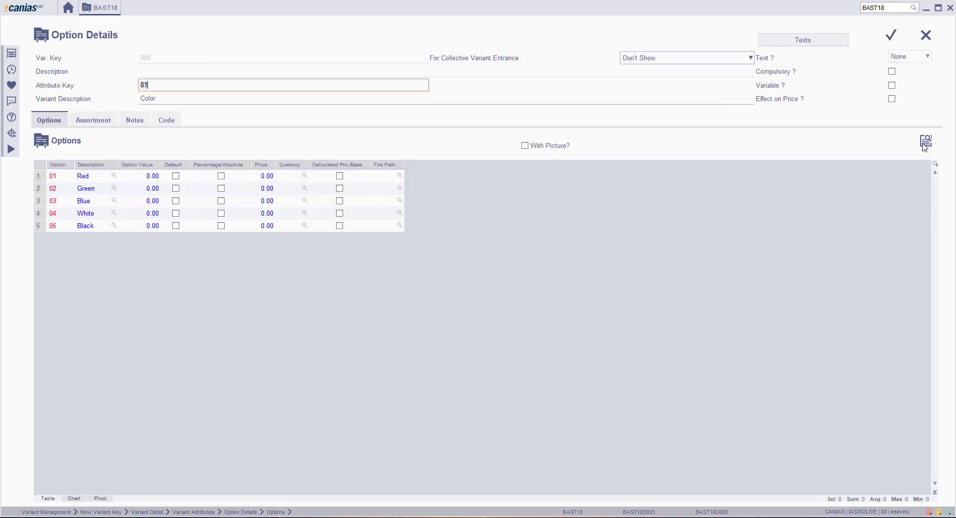
mouse_move(136, 276)
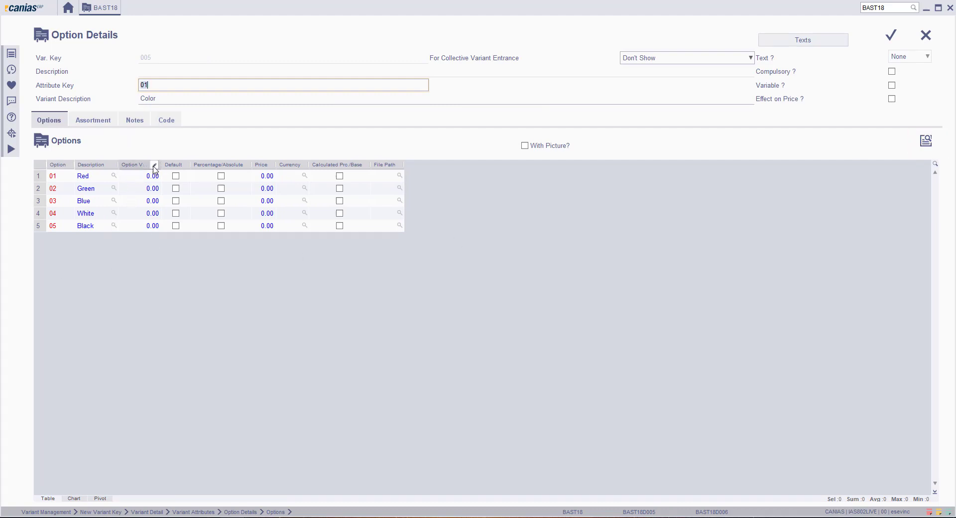
mouse_move(198, 256)
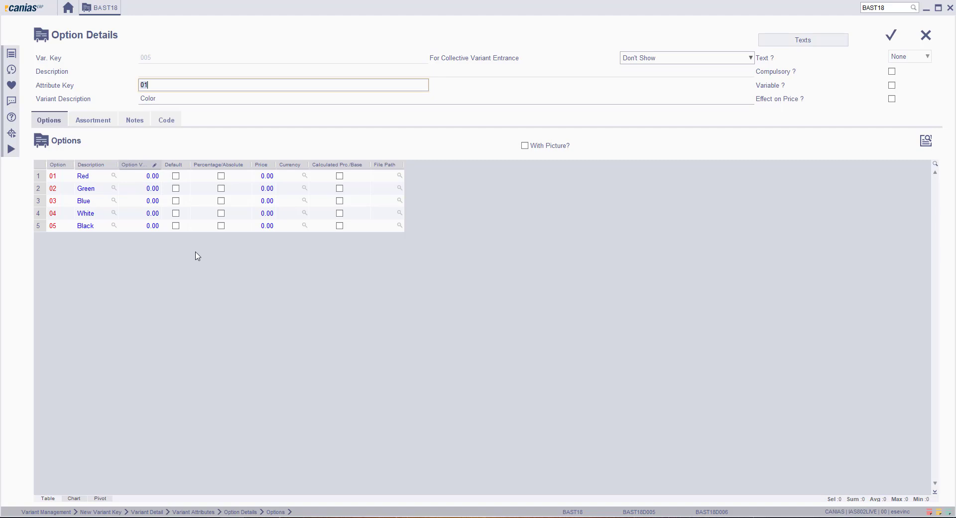
mouse_move(299, 264)
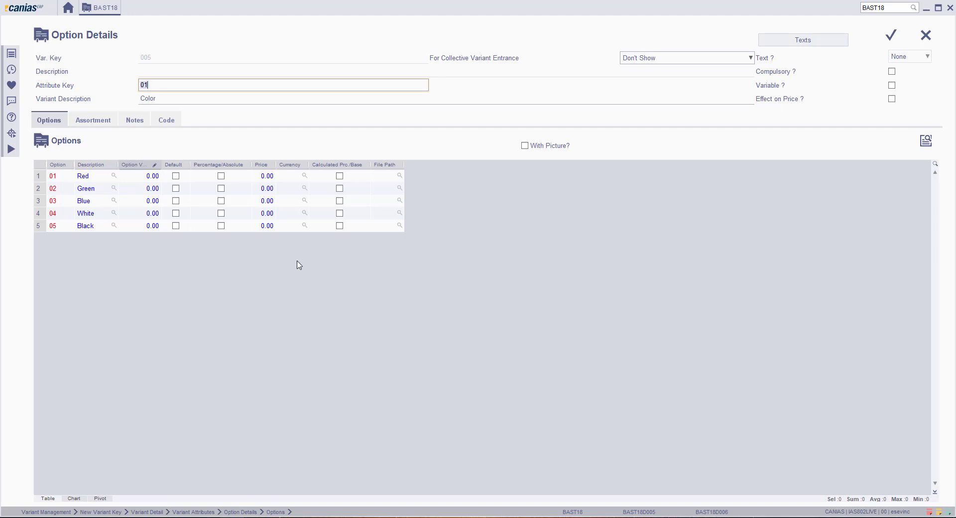
mouse_move(755, 140)
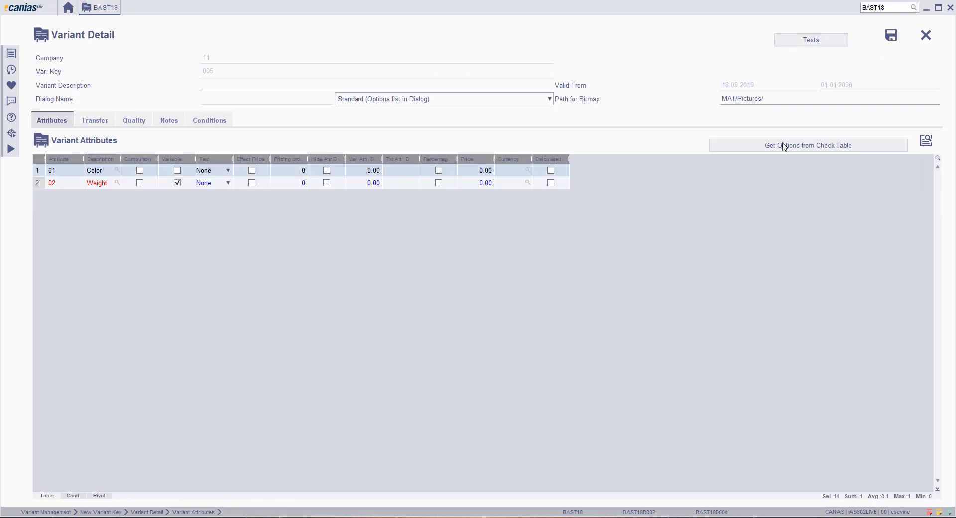
Step: Enter 'Color - Weight Variant' as the variant description
click(377, 85)
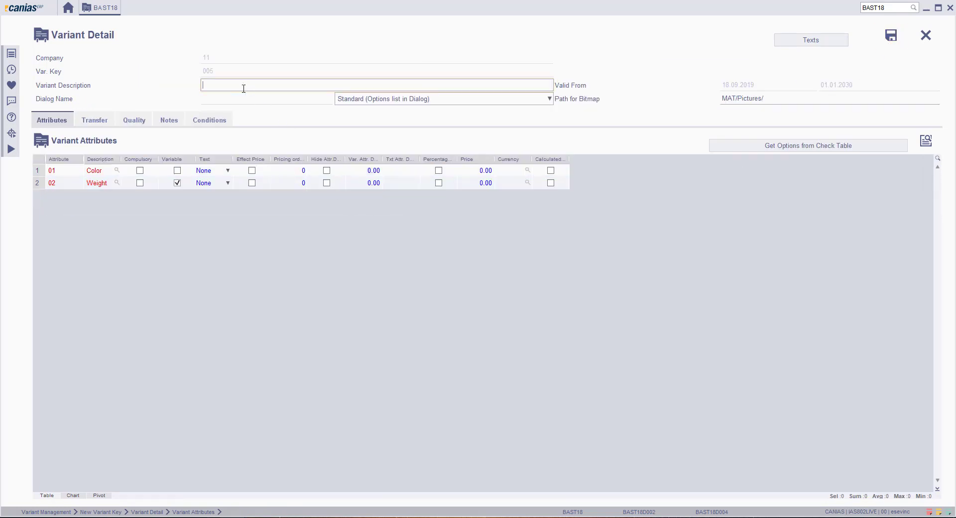
text(C)
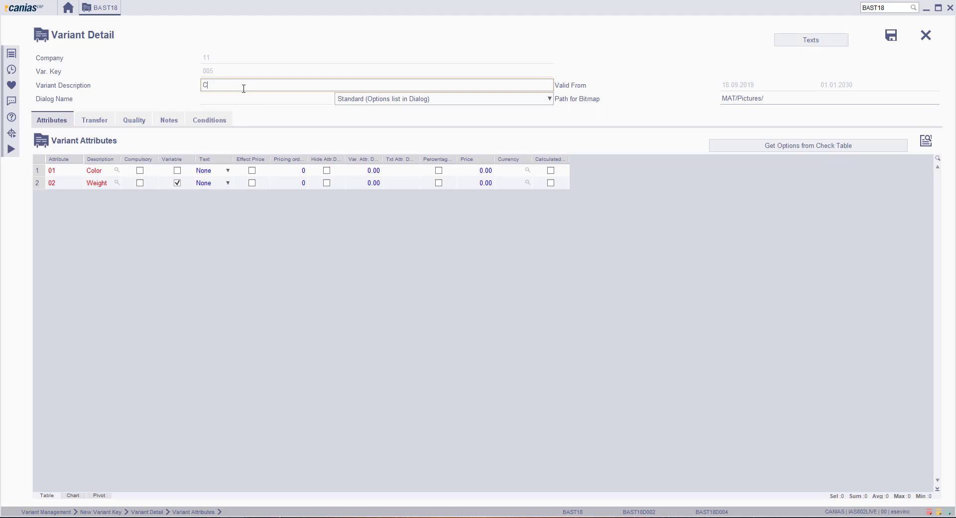
text(olor -)
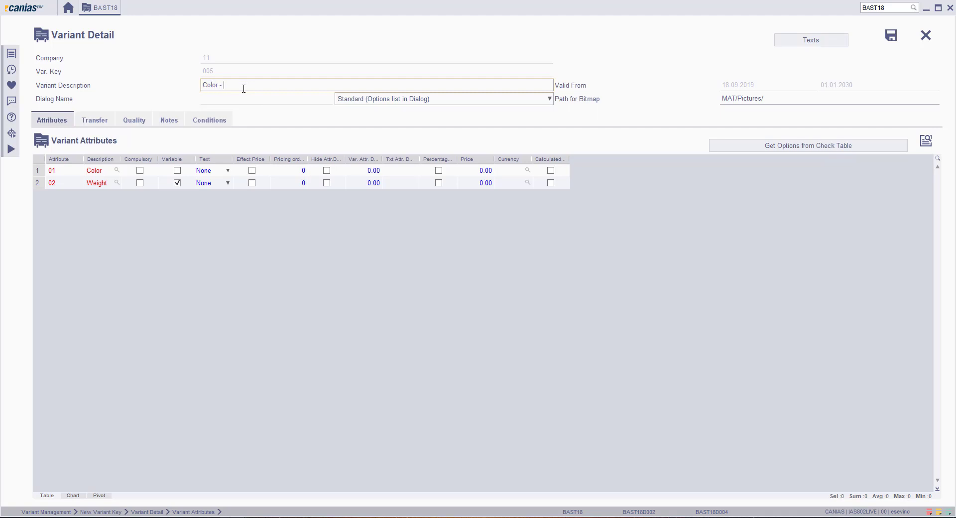
text(Weight Va)
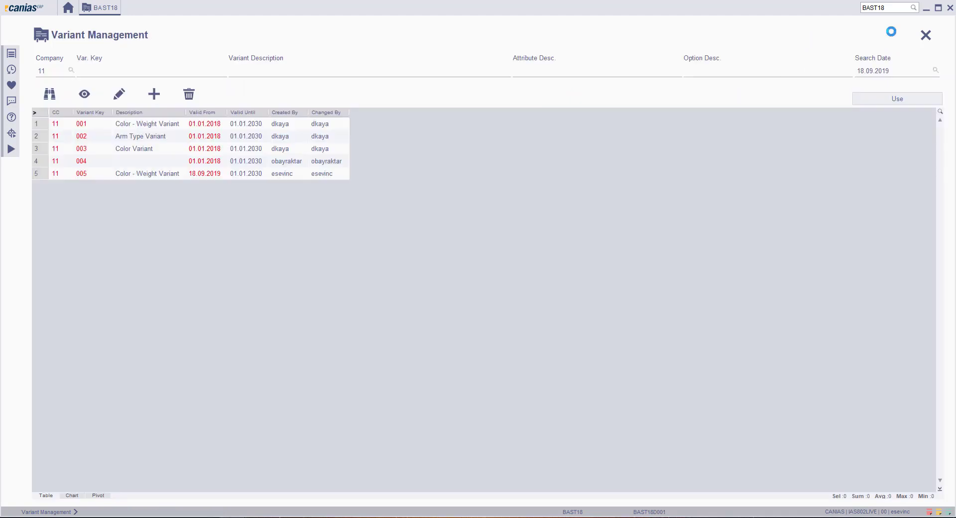
mouse_move(892, 36)
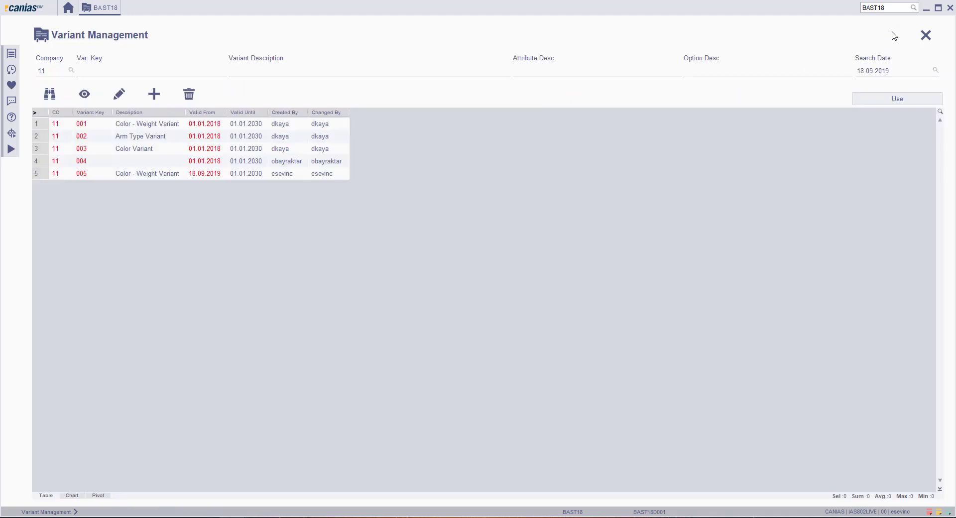